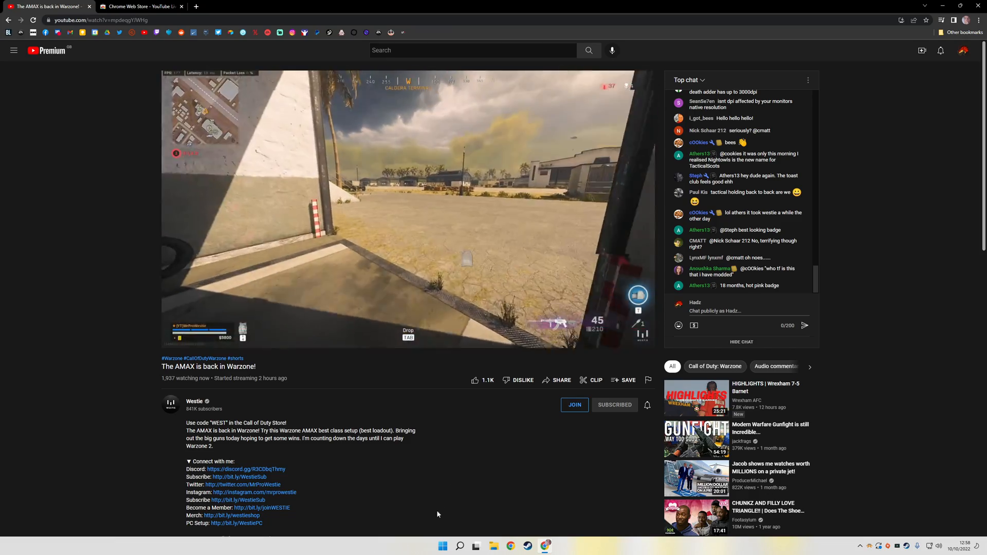
mouse_move(487, 484)
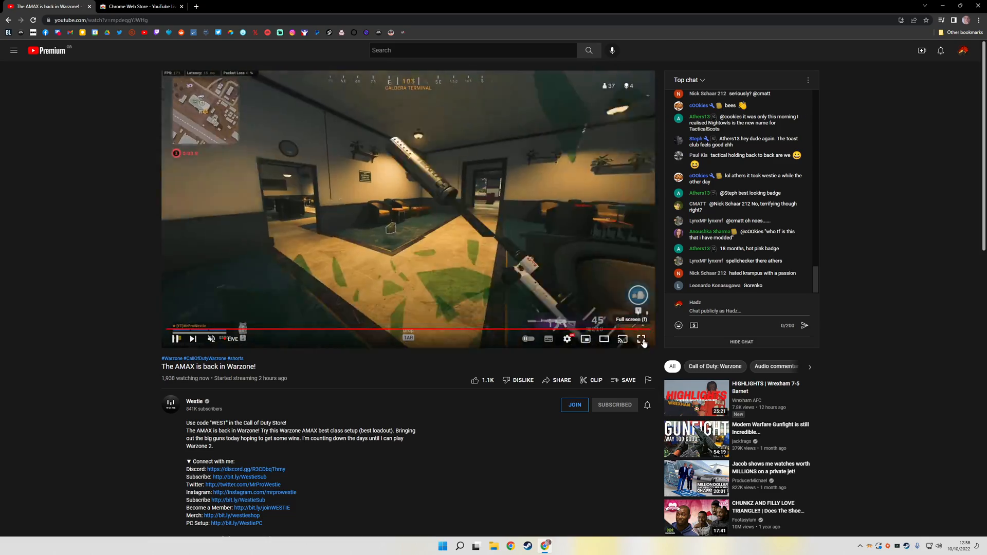
Switch the livestream to YouTube's theater mode and bring the chat panel back beside the stream.
click(641, 339)
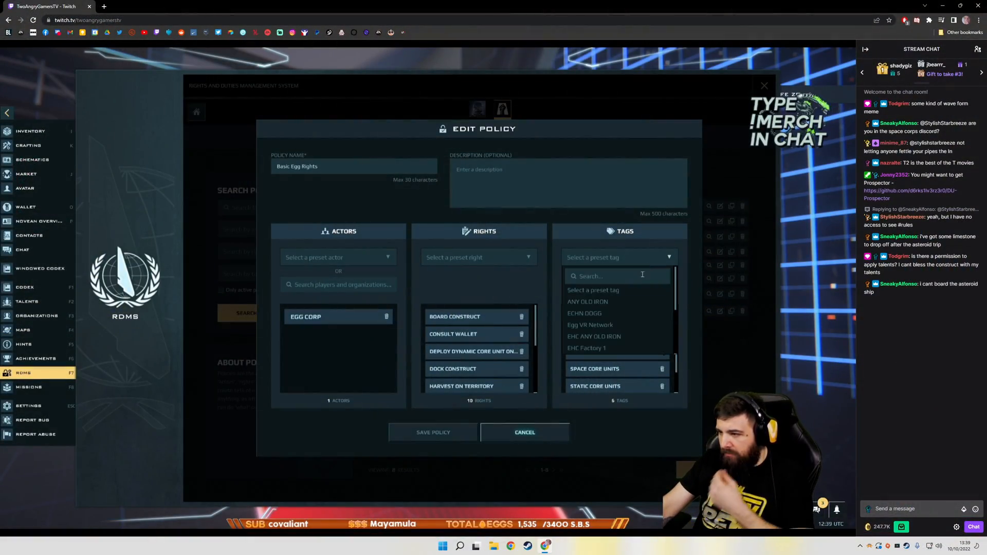
scroll(down, 3)
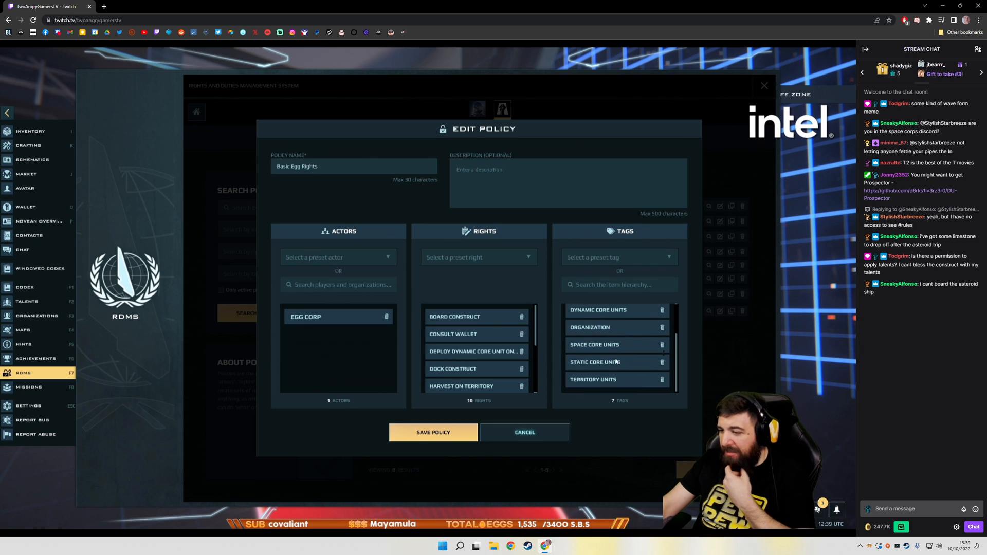
click(525, 433)
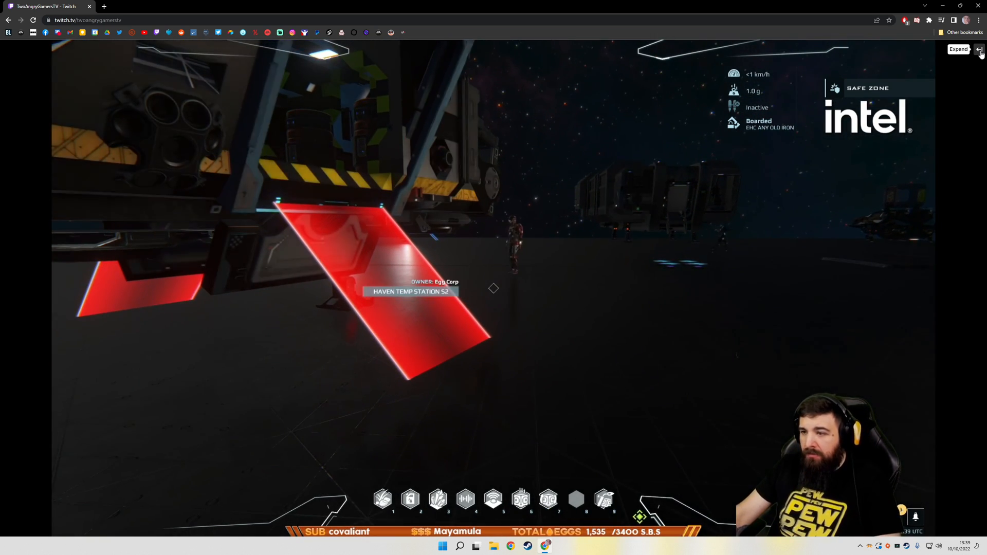
click(979, 50)
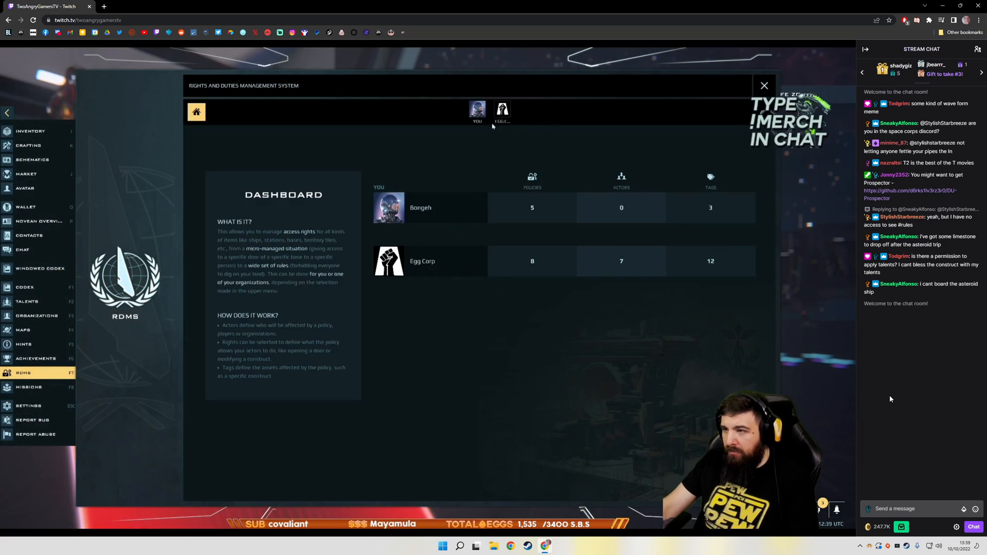
Return the player to the default layout before looking for the extension.
click(764, 86)
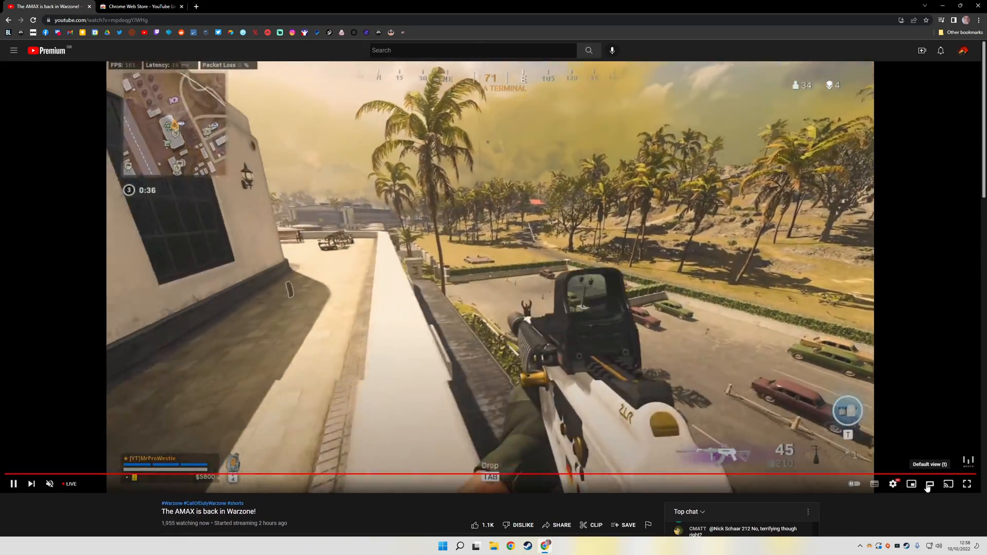
click(140, 6)
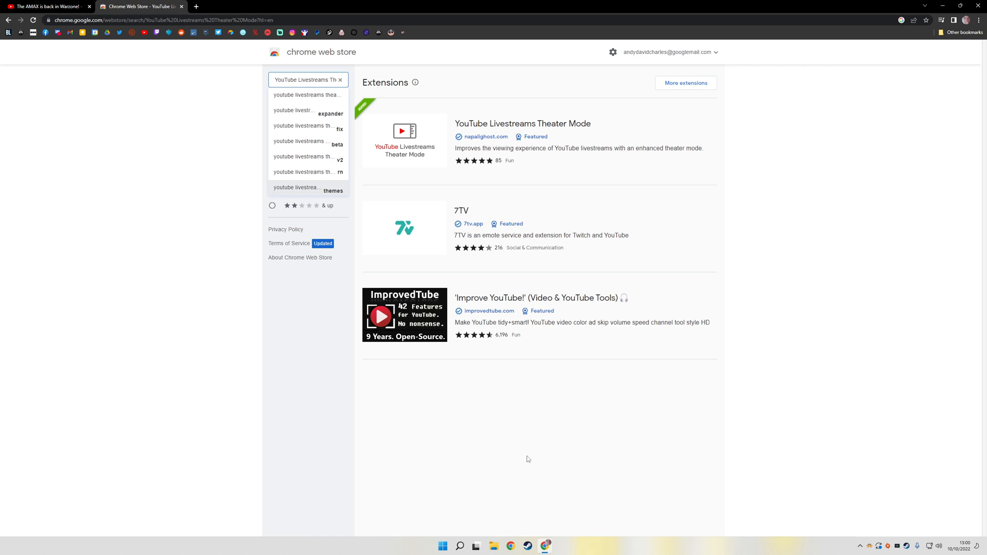
mouse_move(767, 387)
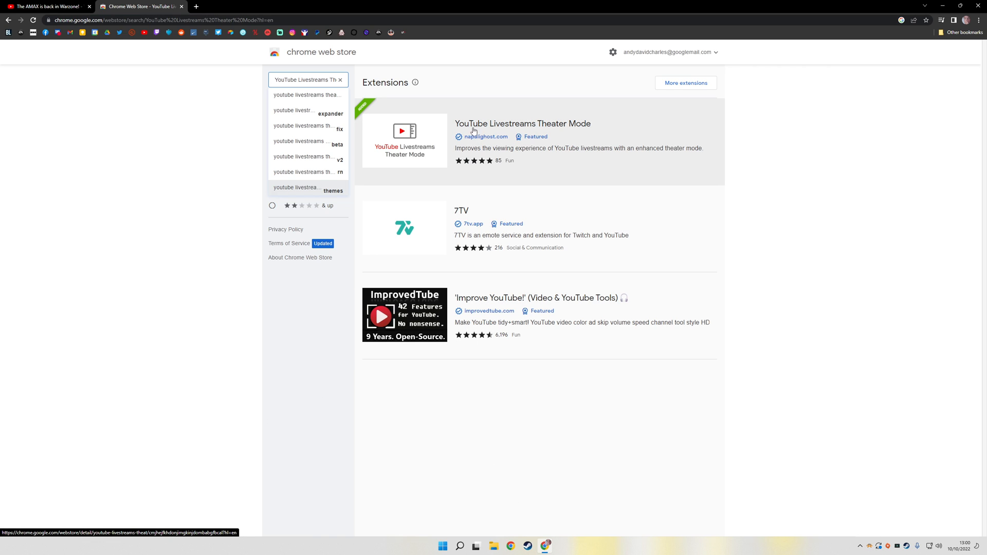
mouse_move(518, 128)
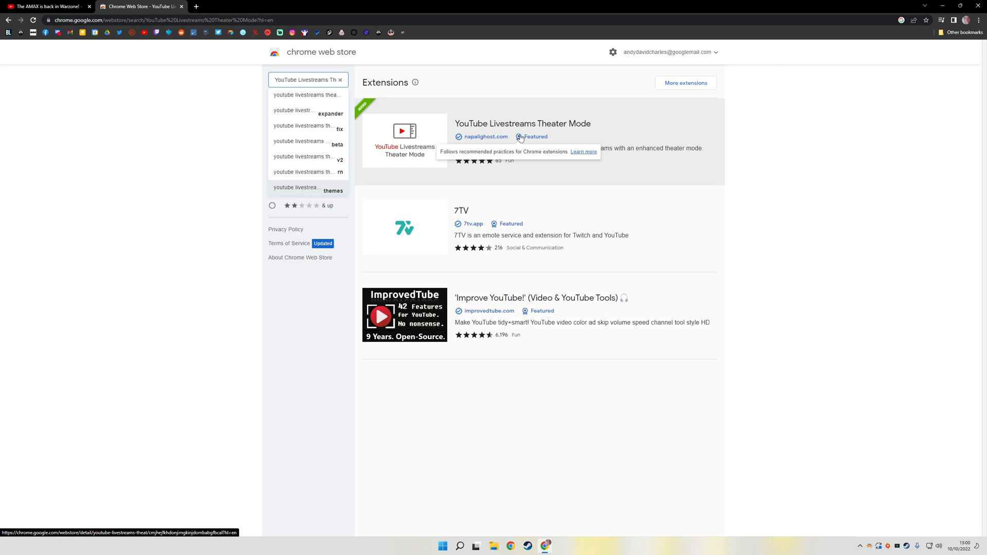
mouse_move(545, 209)
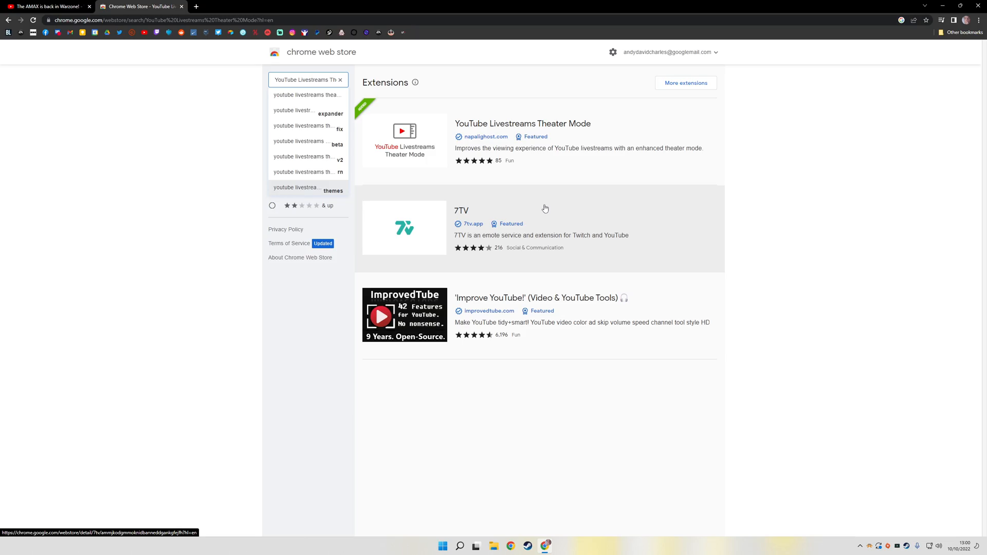
Bring up the YouTube Livestreams Theater Mode extension in the Chrome Web Store results.
click(48, 7)
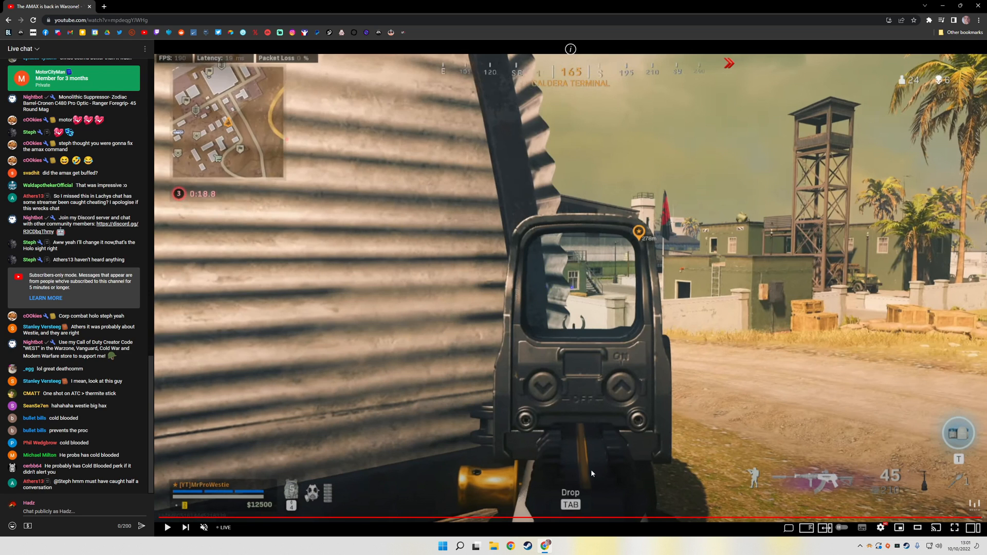
Enable the extension's theater mode with live chat in a panel to the right of the video.
click(653, 529)
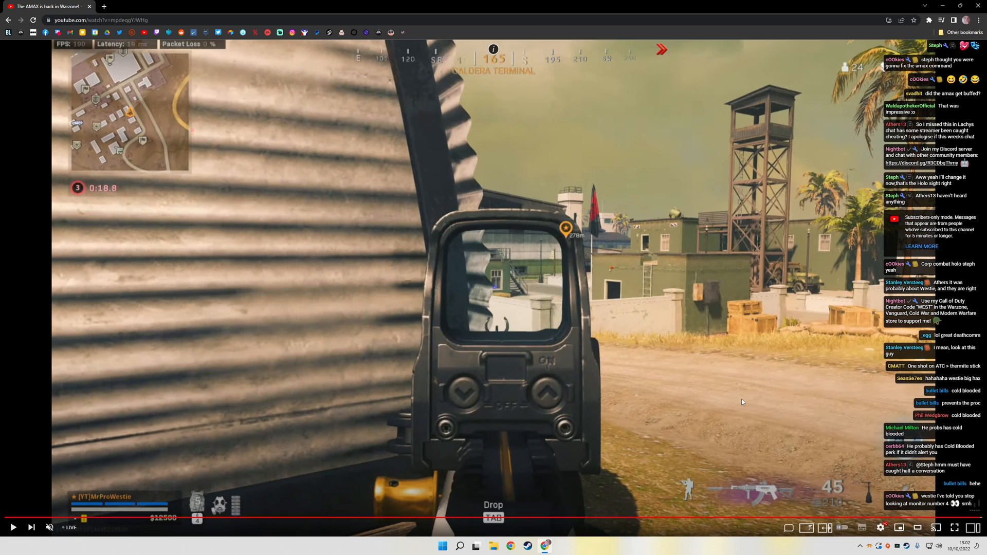
click(818, 528)
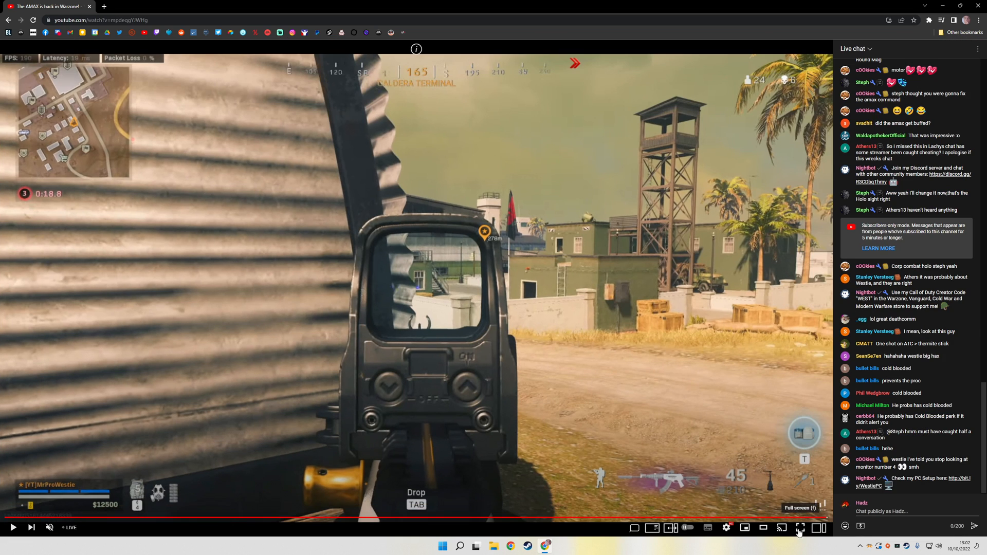
mouse_move(774, 402)
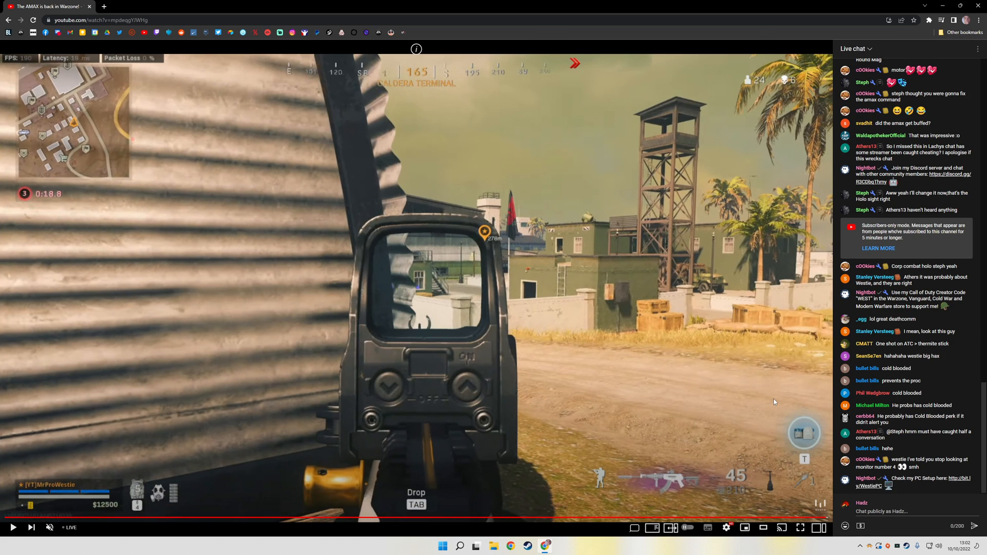
mouse_move(497, 384)
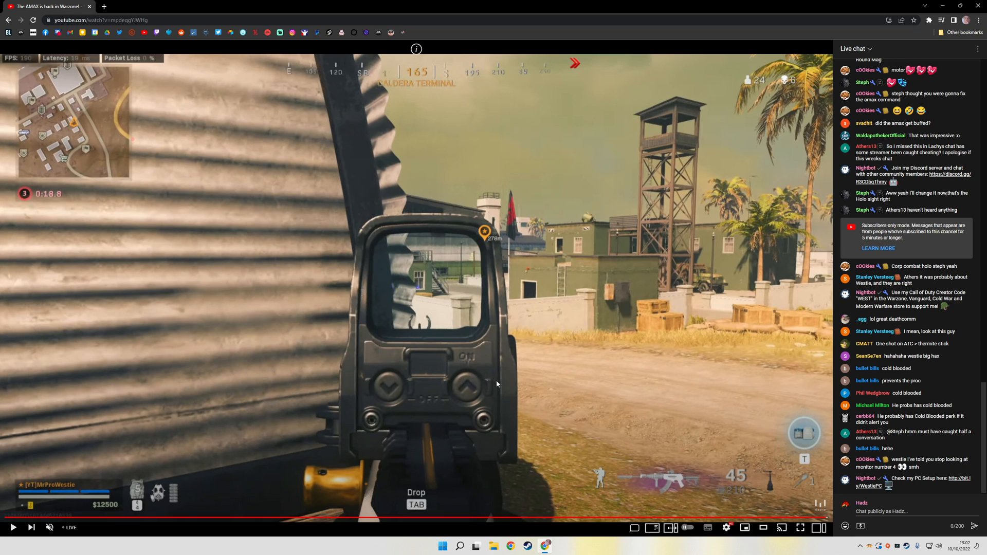
mouse_move(475, 370)
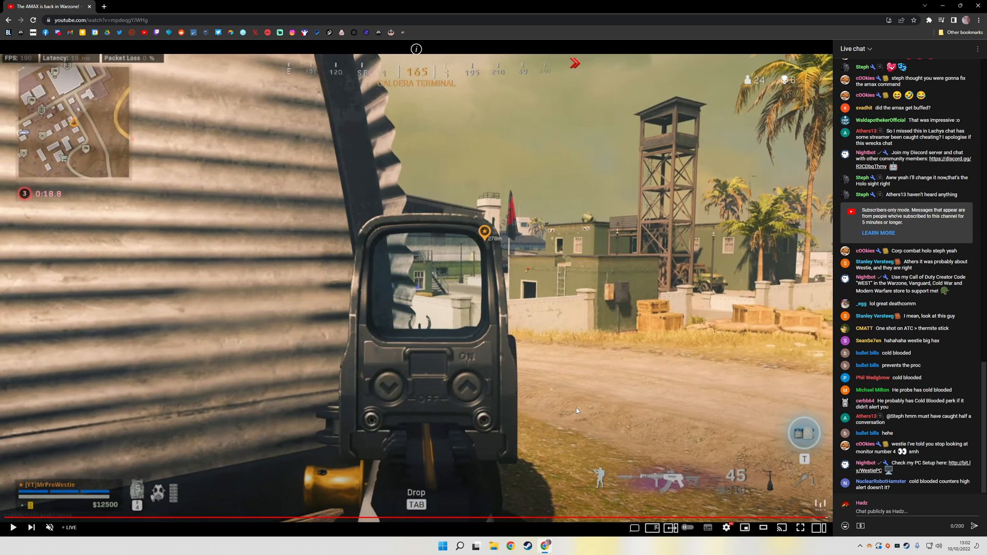
mouse_move(576, 410)
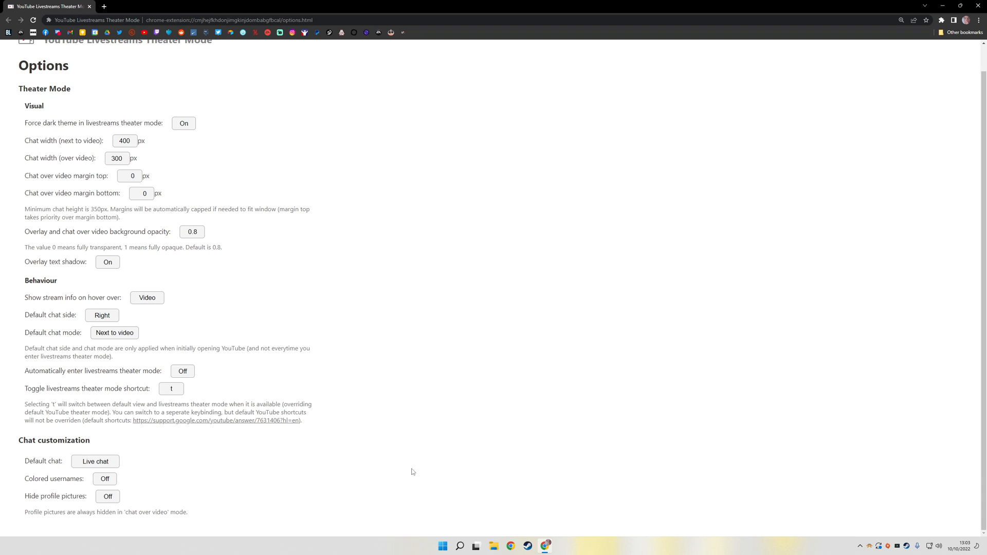
mouse_move(226, 366)
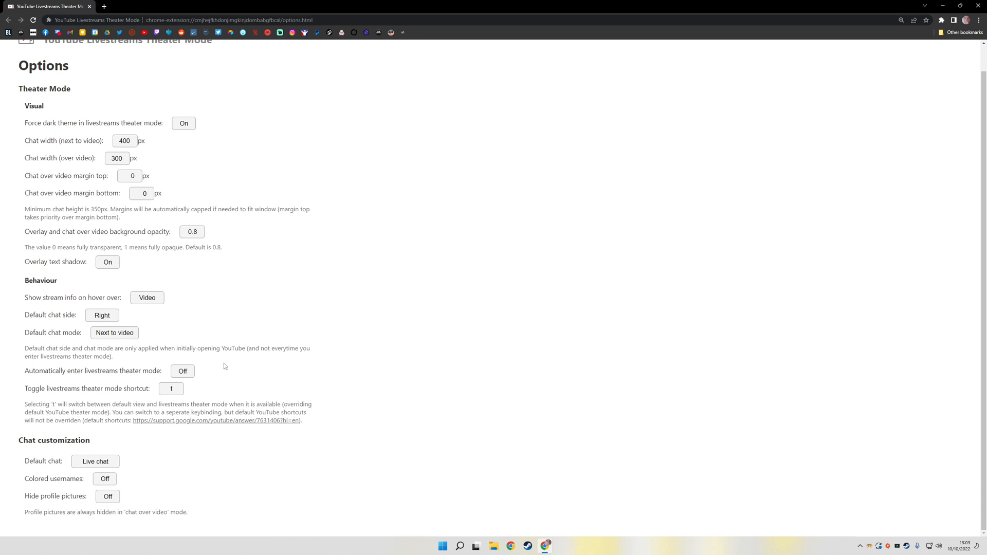
mouse_move(88, 298)
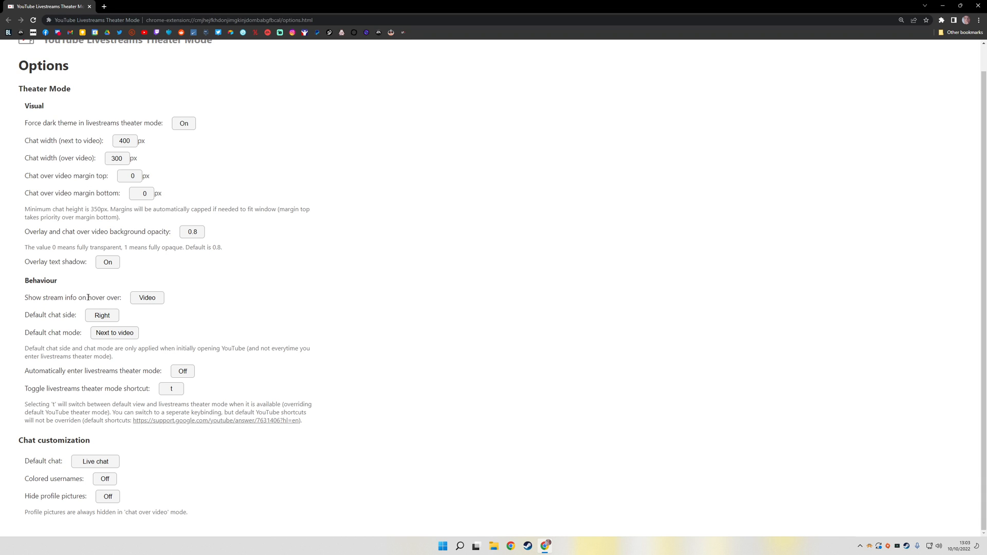
Set 'Show stream info on hover over' to Icon and turn Colored usernames on.
click(147, 297)
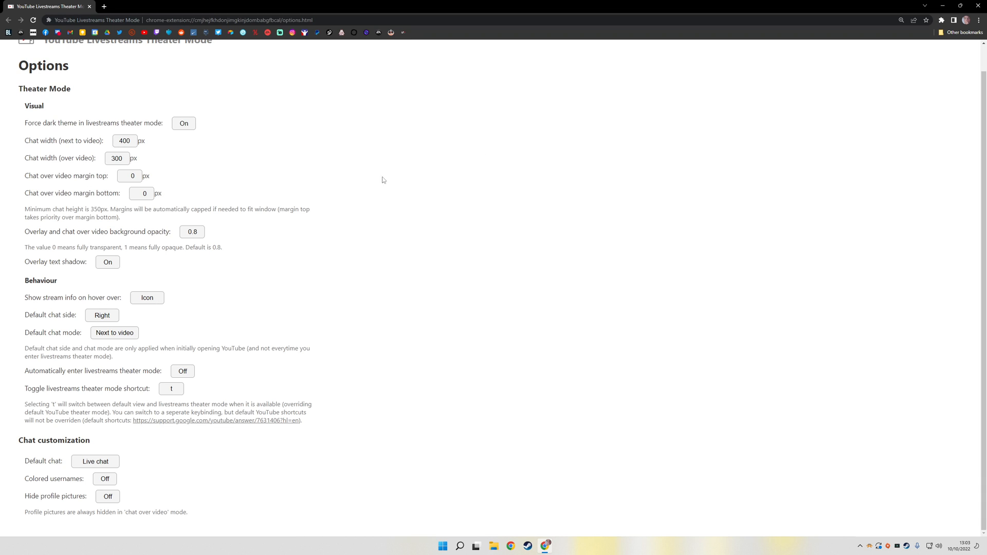
mouse_move(327, 158)
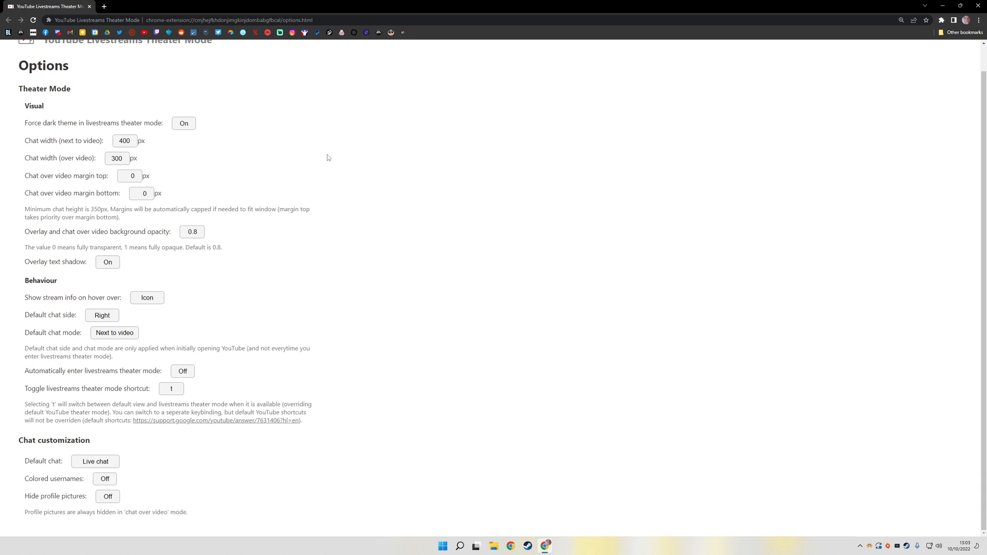
mouse_move(272, 312)
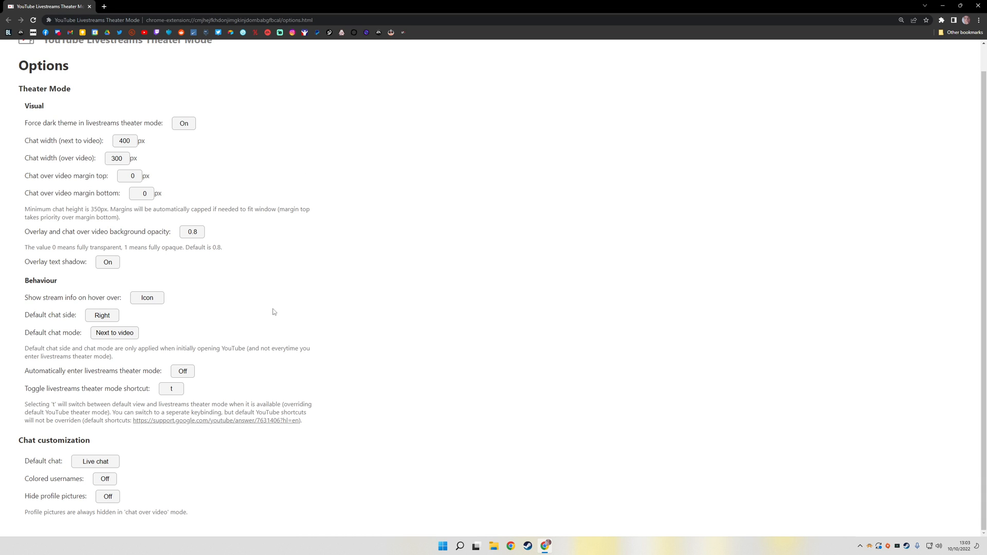
click(104, 478)
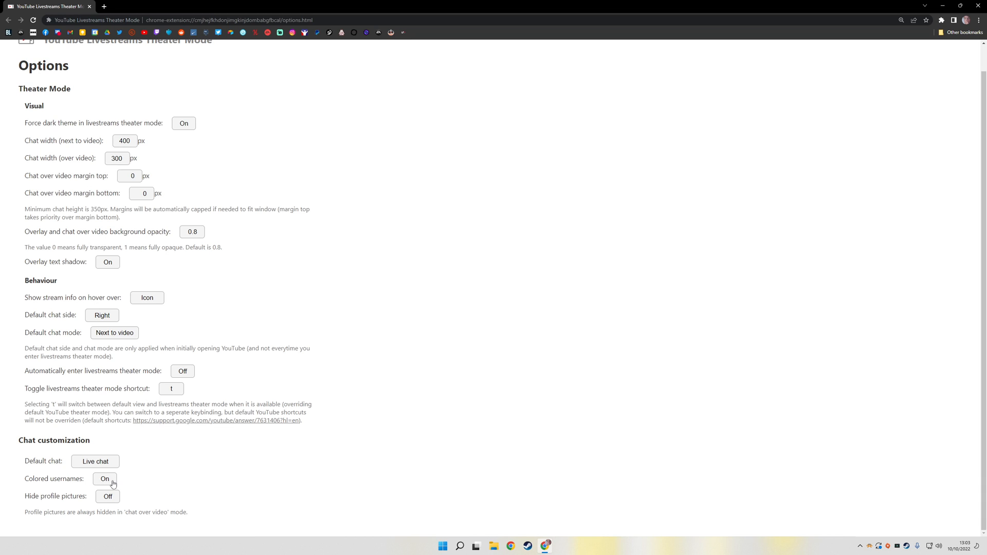
mouse_move(159, 481)
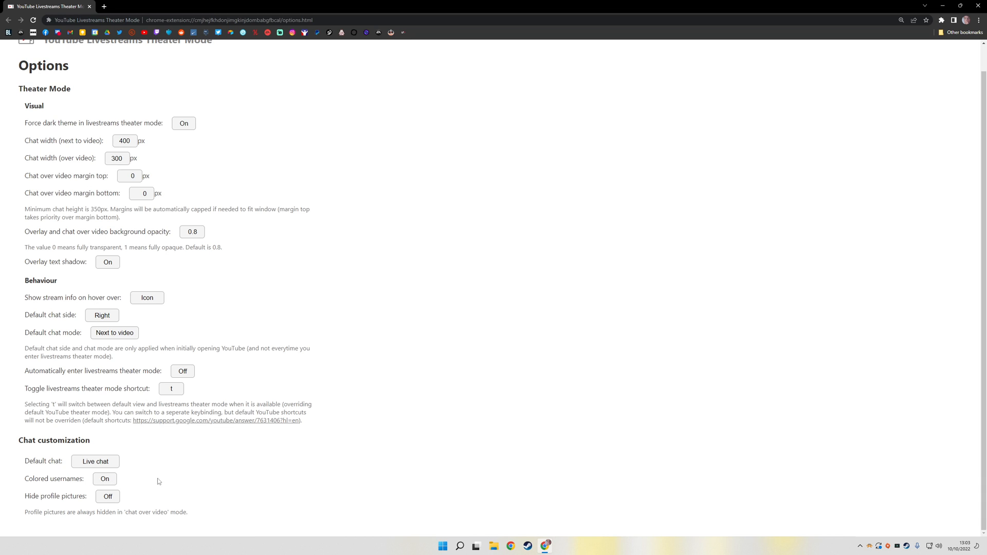
mouse_move(254, 415)
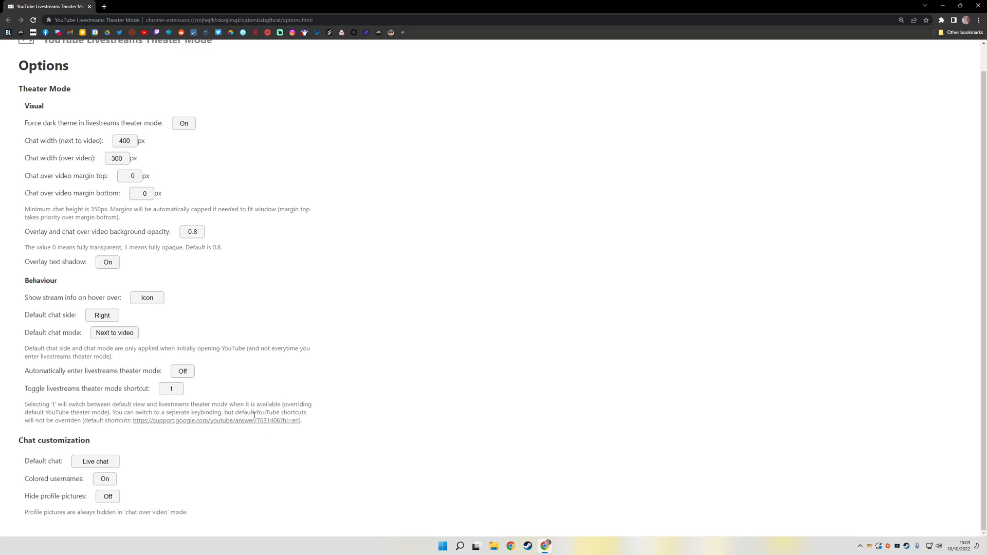